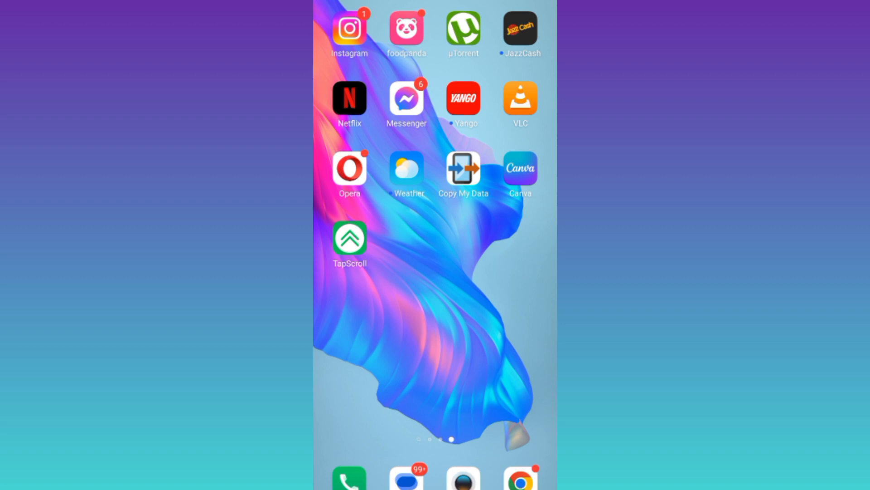
Step: Reach Instagram's Storage & cache page from its home-screen icon via App info
left_click(350, 28)
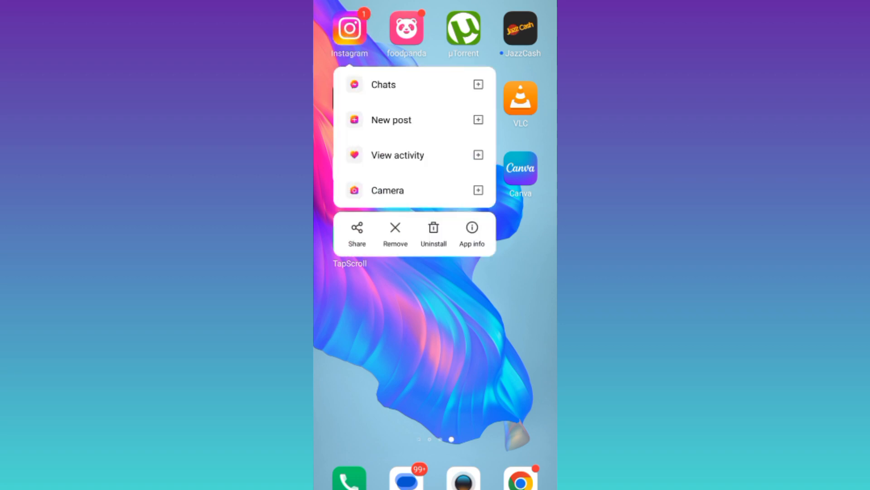
left_click(472, 228)
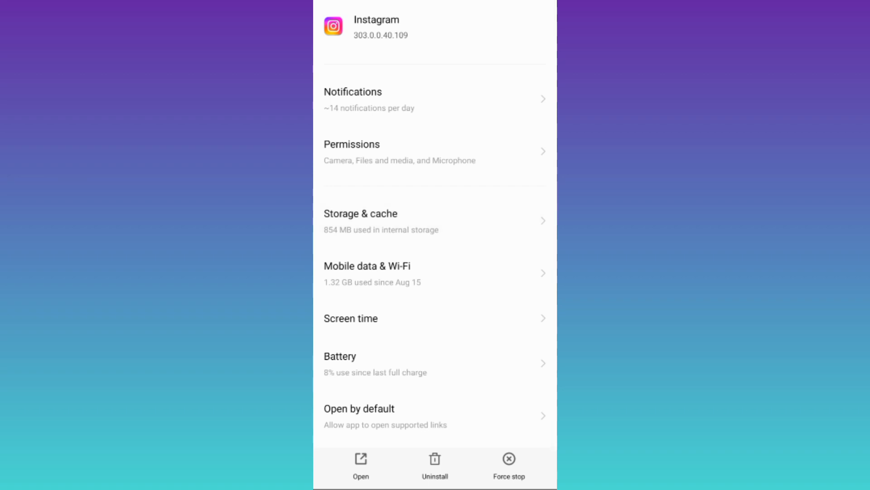
left_click(361, 213)
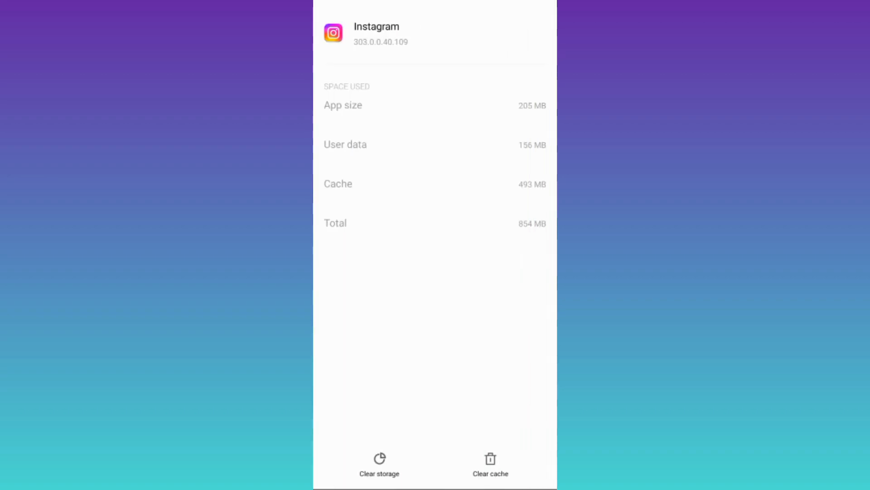